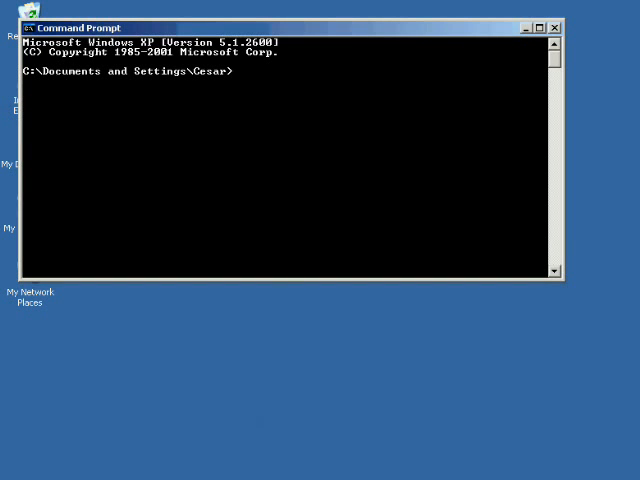
{"action": "mouse_move", "coordinate": [268, 184]}
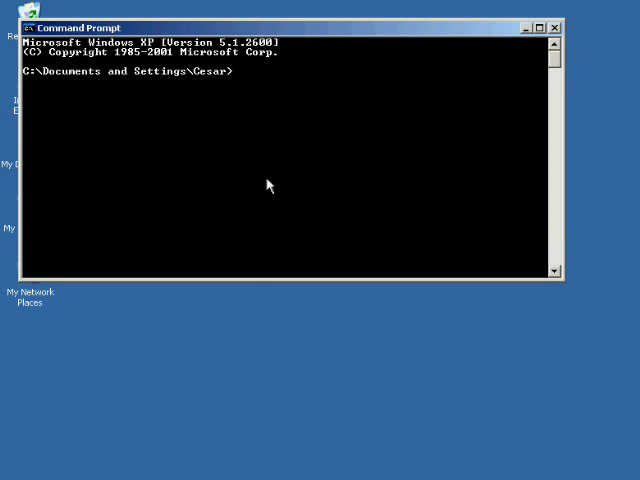
Step: Try php -v and mysql at the prompt; both are rejected as unrecognized commands
{"action": "type", "text": "php"}
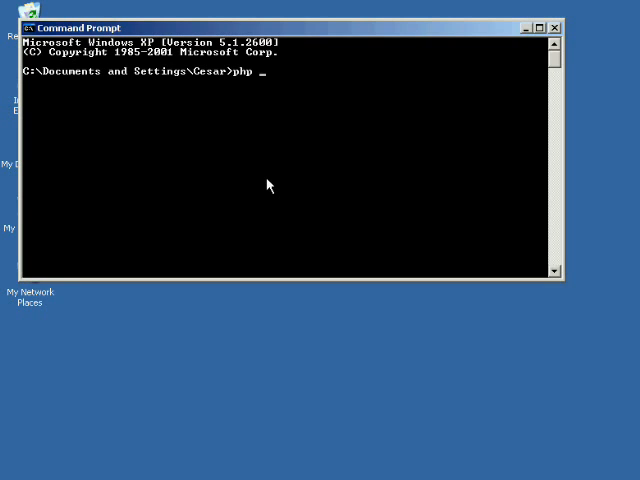
{"action": "key", "text": "Return"}
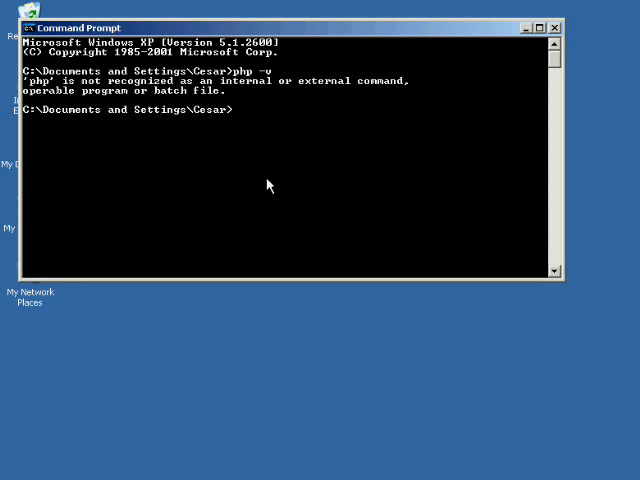
{"action": "type", "text": "mysq"}
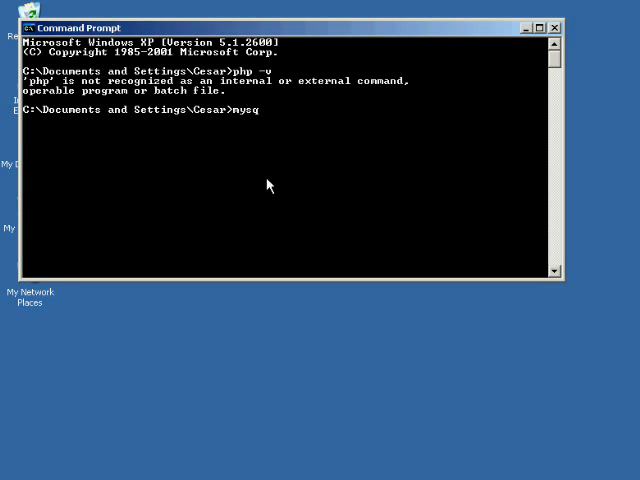
{"action": "type", "text": "l"}
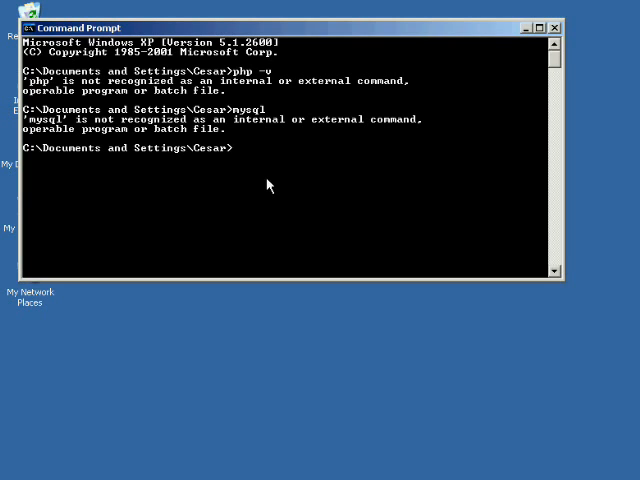
Step: Run C:\server\php\php.exe -v by full path, reporting PHP 4.4.0 and Zend Engine info
{"action": "type", "text": "C:\\"}
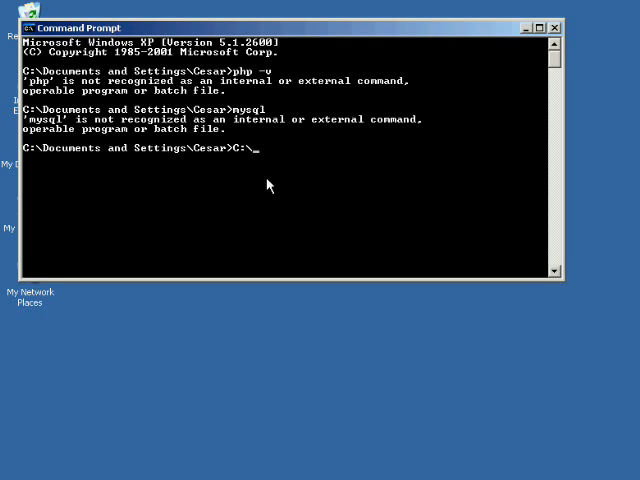
{"action": "type", "text": "server"}
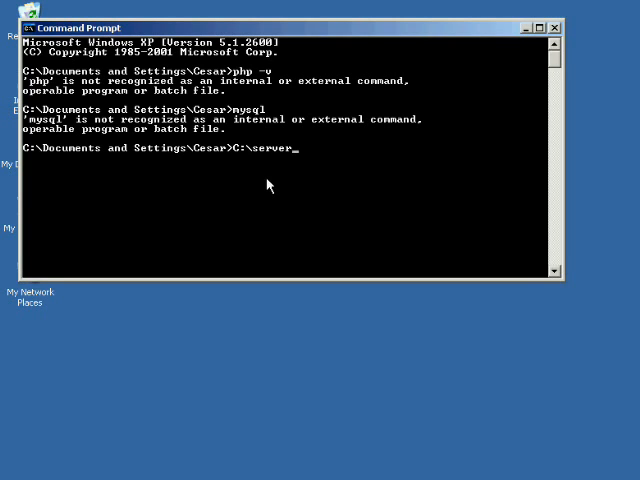
{"action": "type", "text": "\\php"}
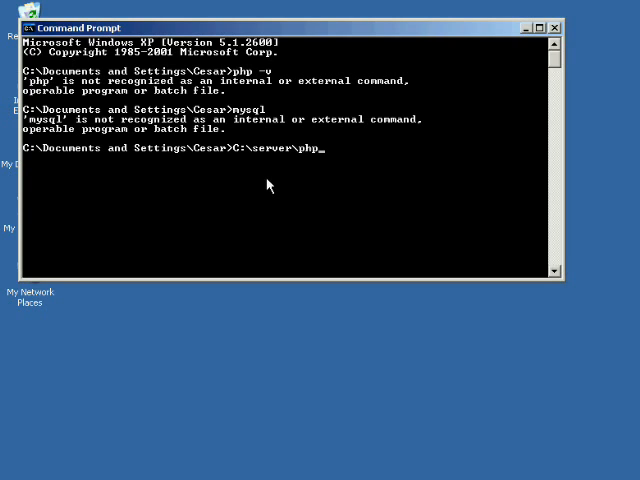
{"action": "type", "text": "php."}
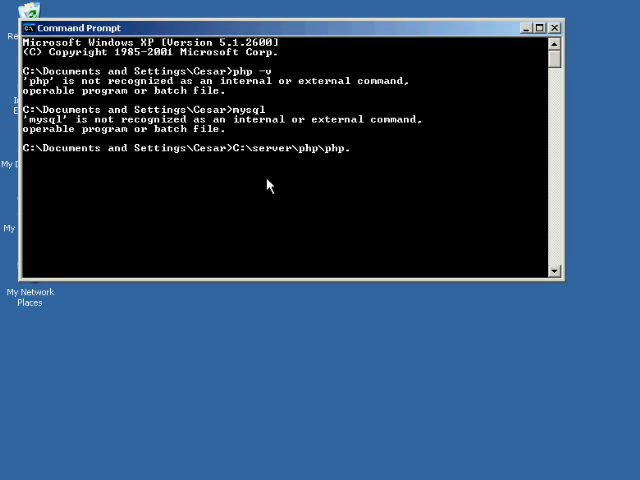
{"action": "type", "text": "exe -v"}
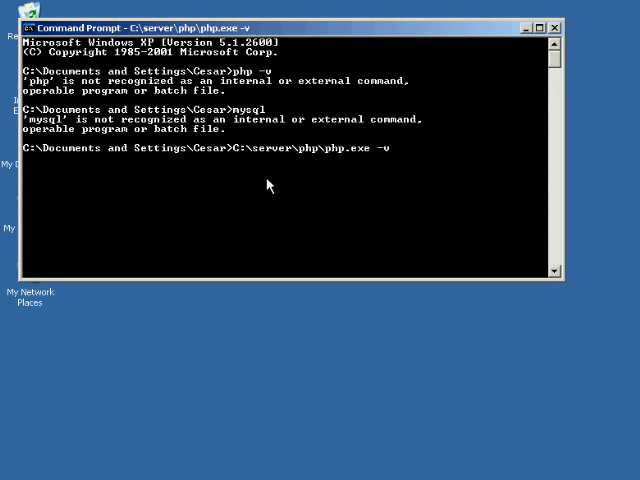
{"action": "key", "text": "Return"}
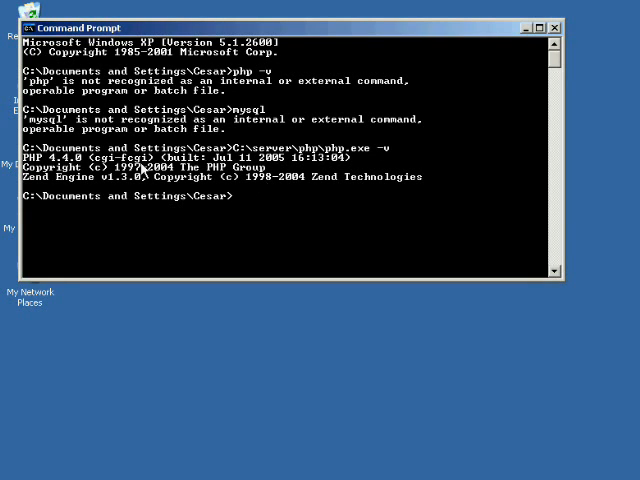
{"action": "mouse_move", "coordinate": [288, 228]}
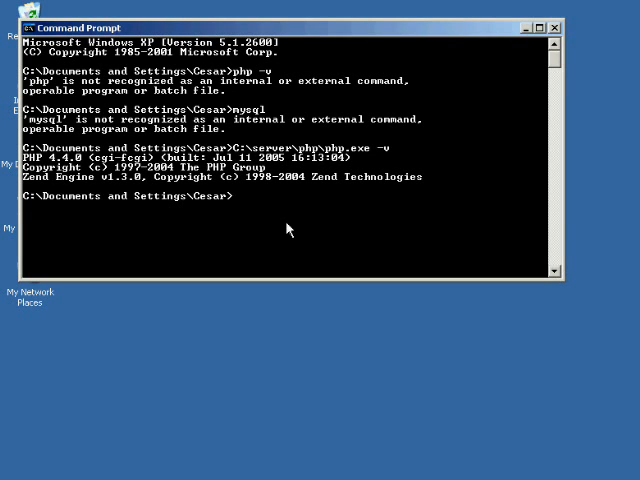
{"action": "type", "text": "e"}
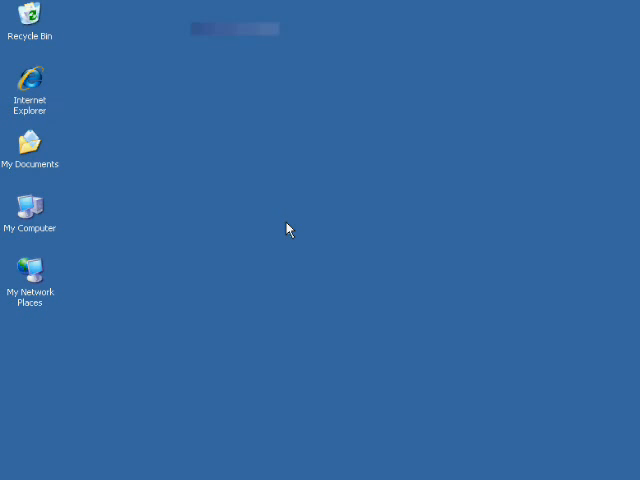
{"action": "mouse_move", "coordinate": [40, 208]}
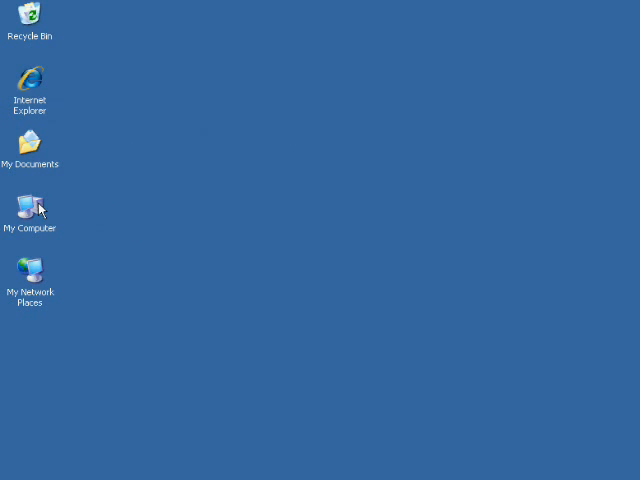
{"action": "mouse_move", "coordinate": [36, 208]}
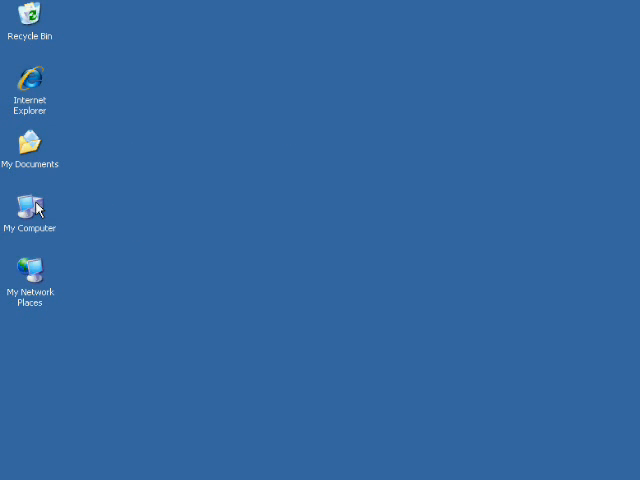
Step: Browse from My Computer through Local Disk (C:) and Server into the PHP folder with php.exe
{"action": "double_click", "coordinate": [30, 204]}
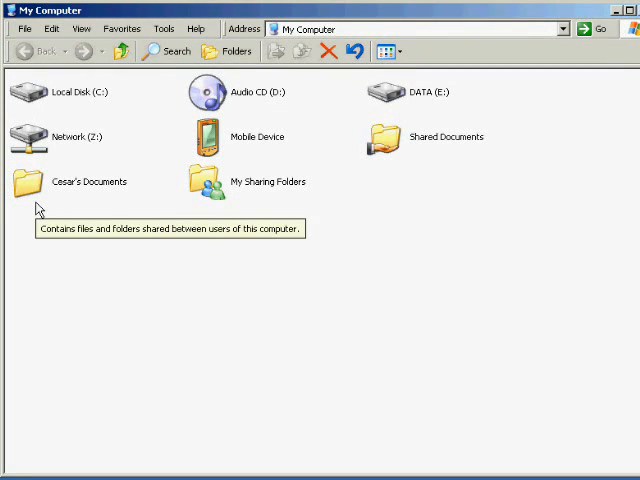
{"action": "mouse_move", "coordinate": [50, 92]}
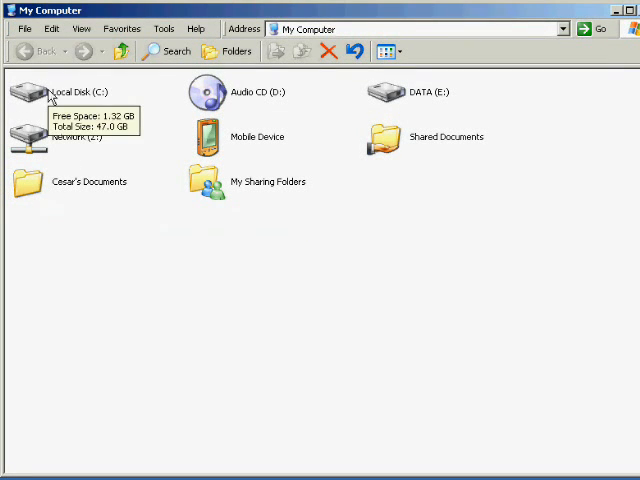
{"action": "double_click", "coordinate": [30, 92]}
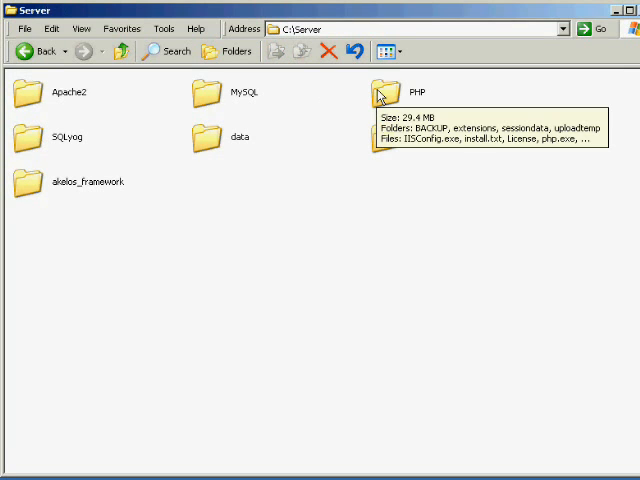
{"action": "double_click", "coordinate": [384, 92]}
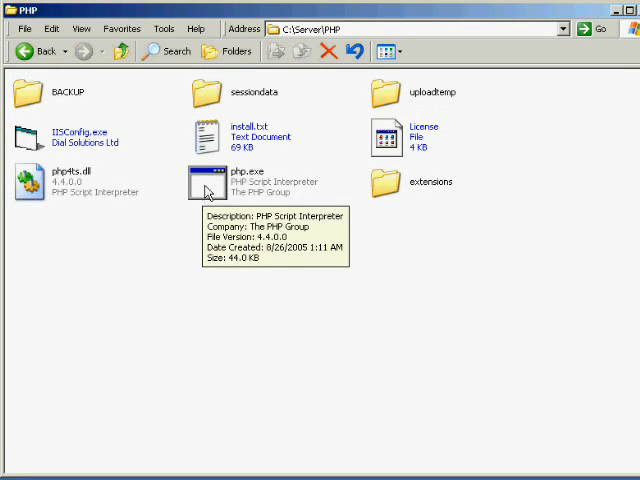
{"action": "mouse_move", "coordinate": [338, 140]}
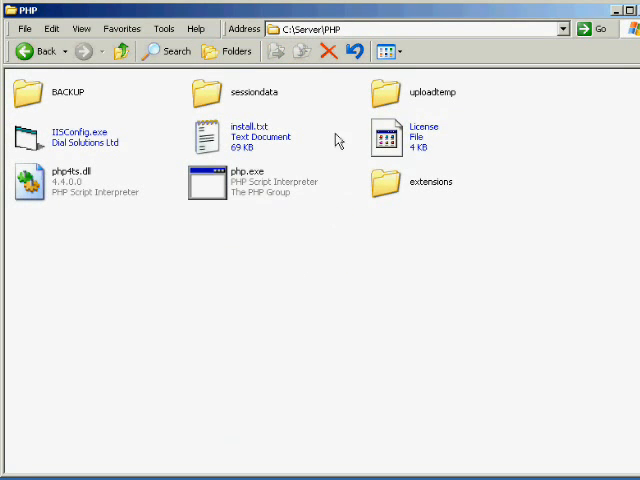
{"action": "mouse_move", "coordinate": [312, 40]}
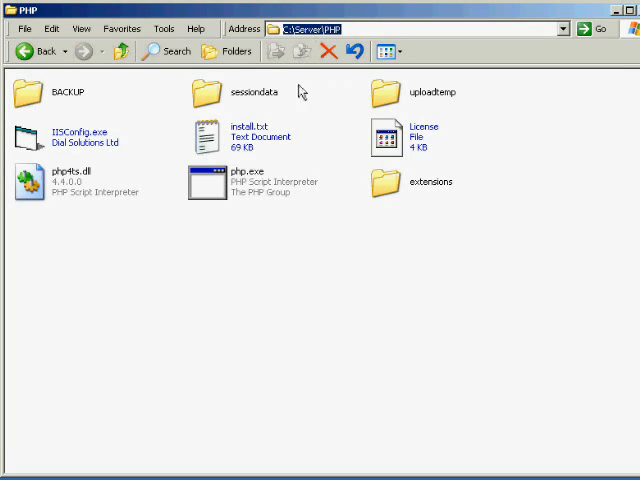
{"action": "mouse_move", "coordinate": [120, 52]}
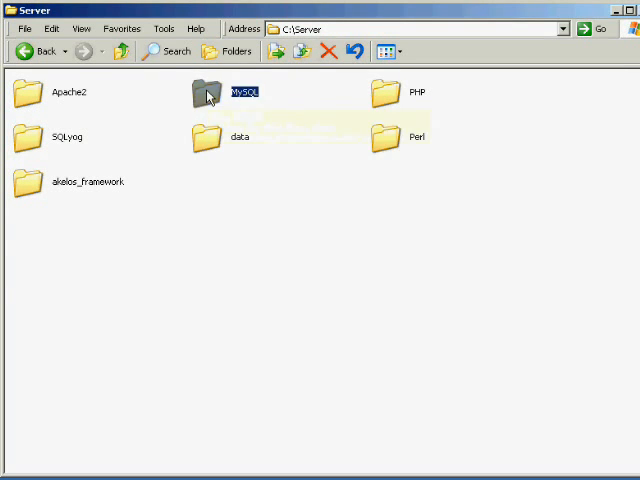
Step: Browse into C:\Server\MySQL\bin holding mysql.exe, then close Explorer
{"action": "double_click", "coordinate": [204, 92]}
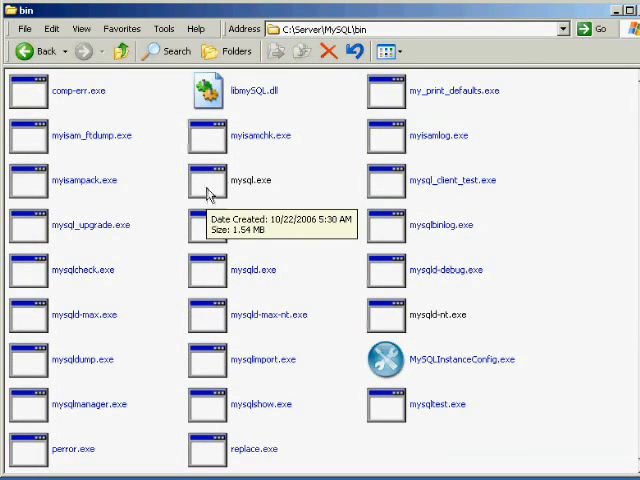
{"action": "mouse_move", "coordinate": [316, 168]}
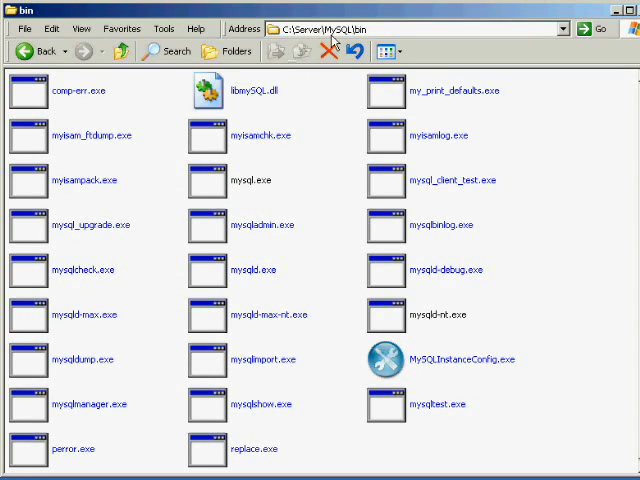
{"action": "mouse_move", "coordinate": [368, 32]}
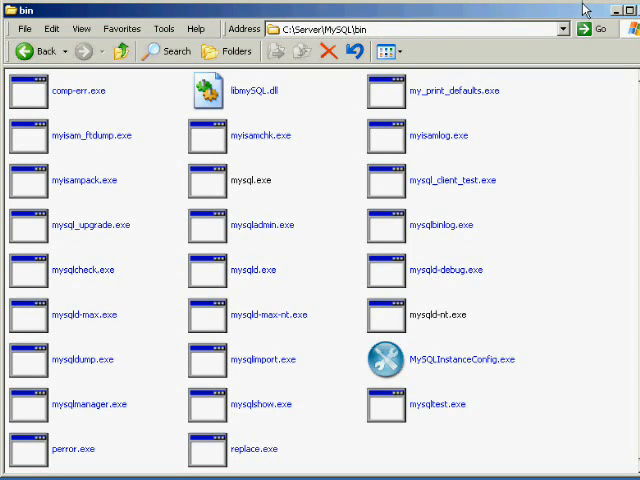
{"action": "left_click", "coordinate": [628, 10]}
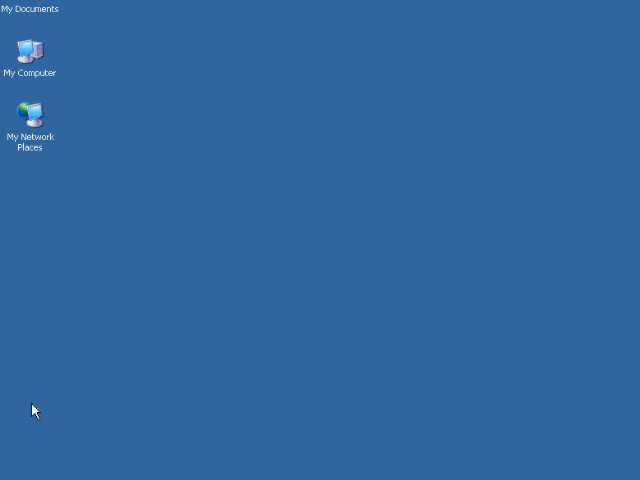
Step: From the Start menu reach Control Panel and bring up System Properties
{"action": "left_click", "coordinate": [24, 474]}
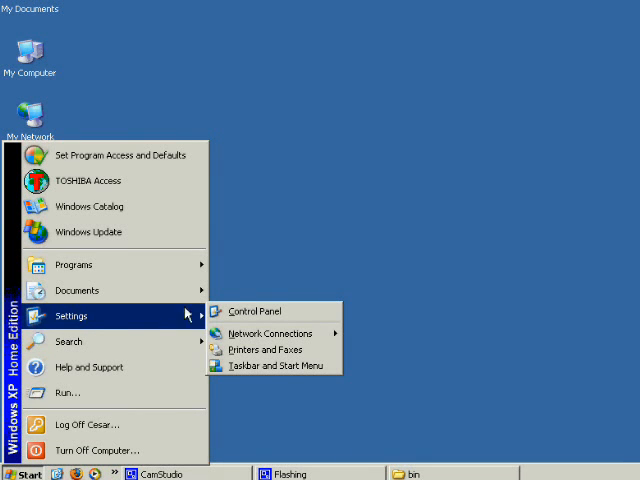
{"action": "left_click", "coordinate": [268, 322]}
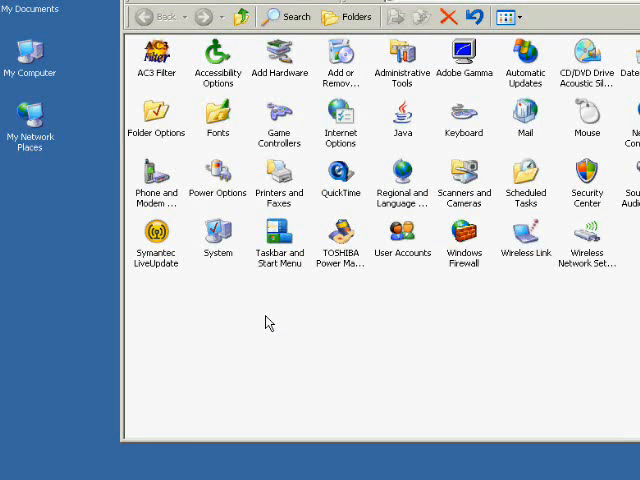
{"action": "mouse_move", "coordinate": [252, 228]}
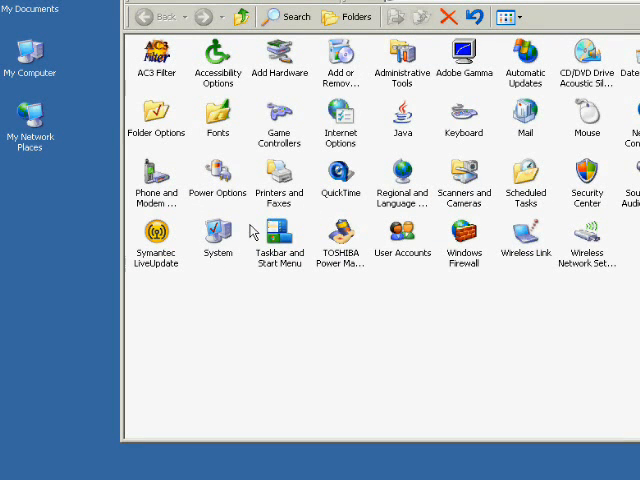
{"action": "double_click", "coordinate": [218, 244]}
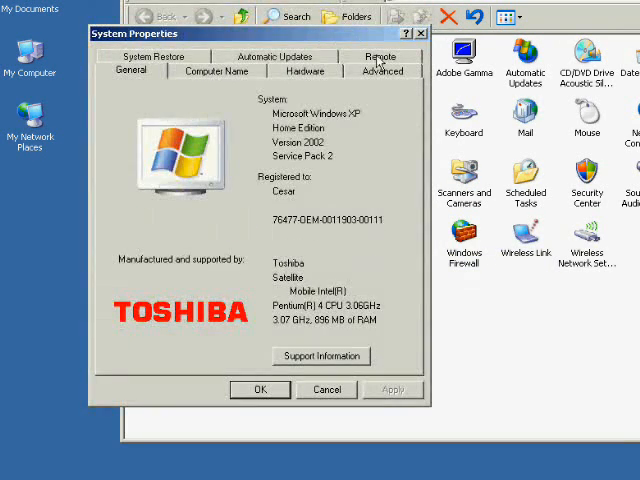
Step: Under Advanced system settings, list the Environment Variables and start editing the system Path
{"action": "left_click", "coordinate": [382, 70]}
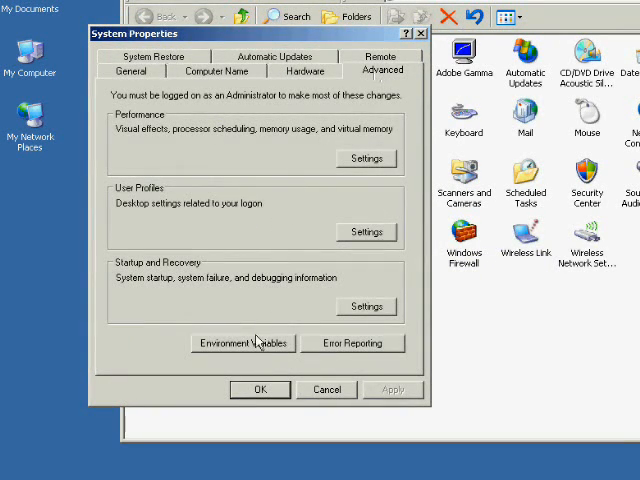
{"action": "left_click", "coordinate": [244, 344]}
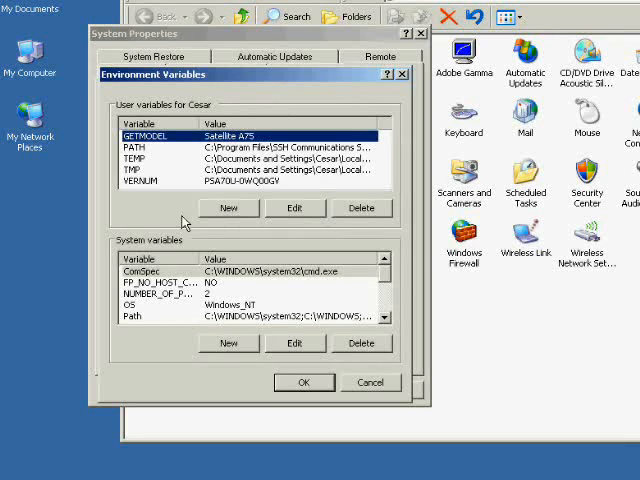
{"action": "mouse_move", "coordinate": [116, 328]}
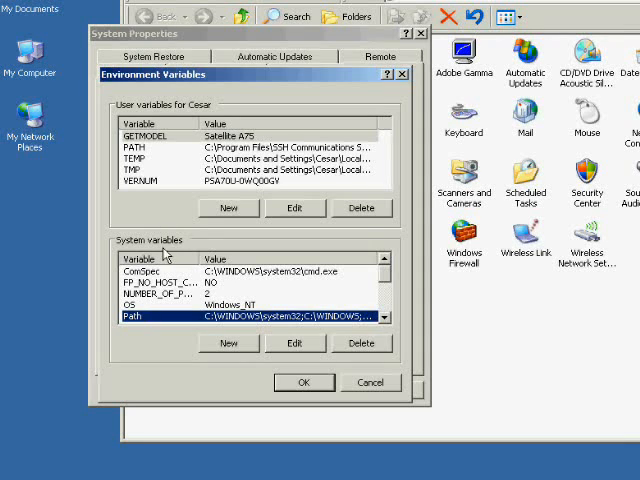
{"action": "mouse_move", "coordinate": [296, 344]}
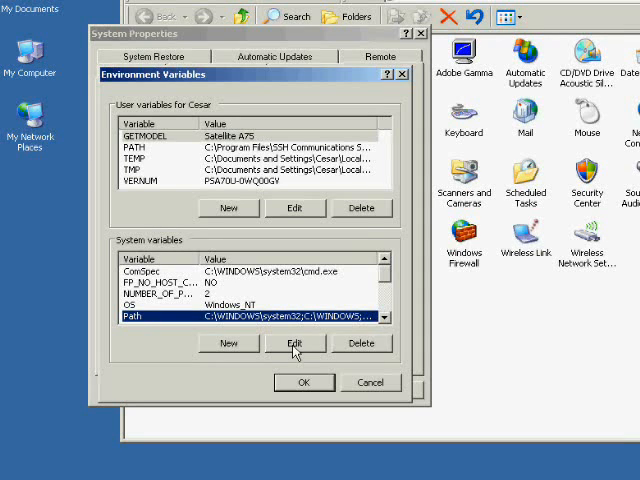
{"action": "left_click", "coordinate": [296, 344]}
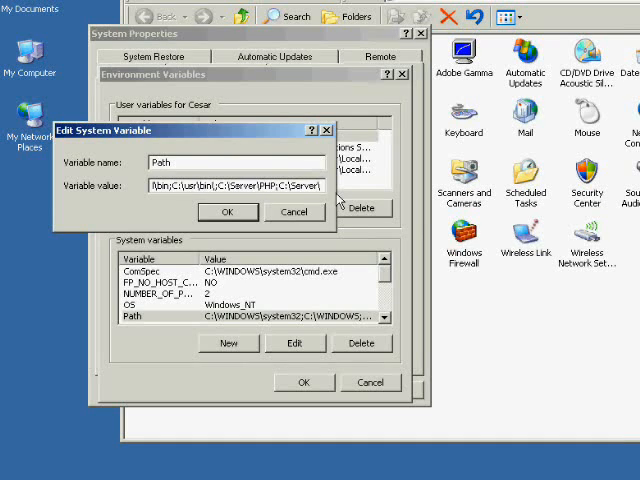
Step: Append ;C:\Server\PHP;C:\Server\MySQL\bin to Path and confirm all three dialogs
{"action": "type", "text": "MySQL\\bin"}
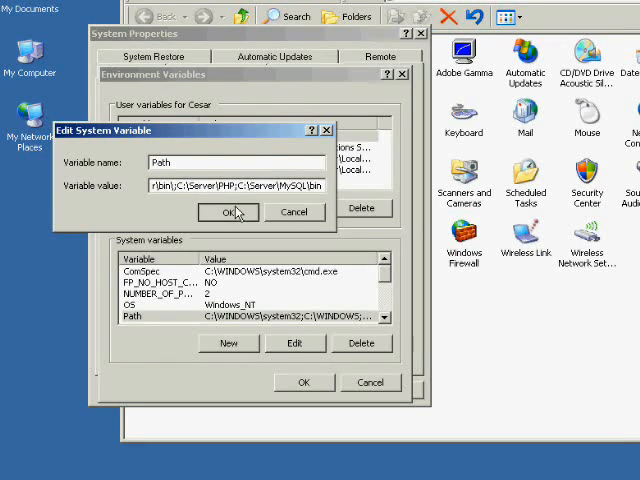
{"action": "left_click", "coordinate": [228, 212]}
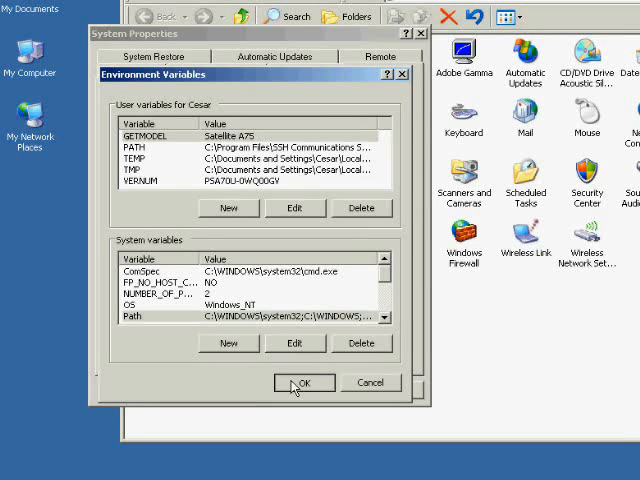
{"action": "left_click", "coordinate": [304, 384]}
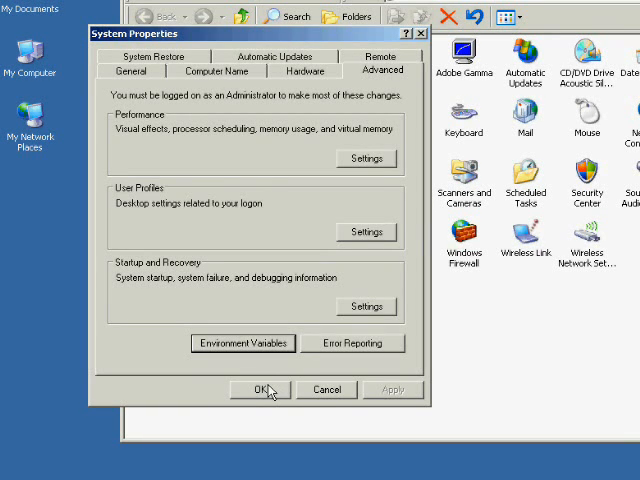
{"action": "left_click", "coordinate": [260, 388]}
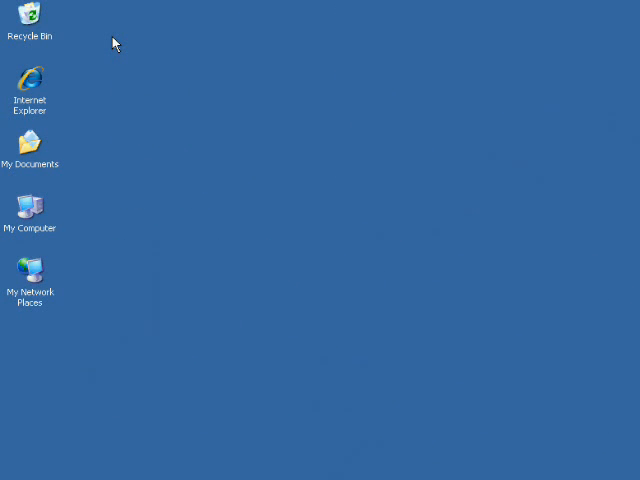
{"action": "mouse_move", "coordinate": [260, 446]}
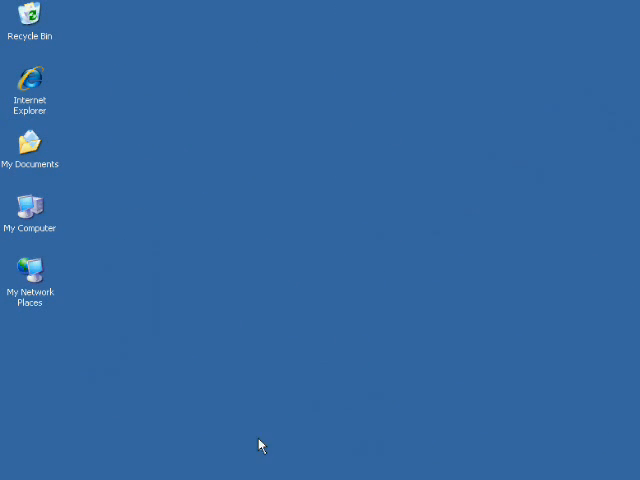
{"action": "mouse_move", "coordinate": [260, 446]}
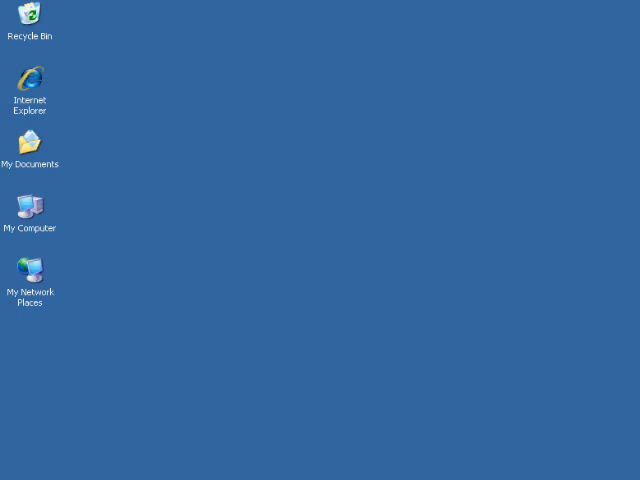
Step: Bring up the Start menu to launch a fresh Command Prompt
{"action": "left_click", "coordinate": [10, 472]}
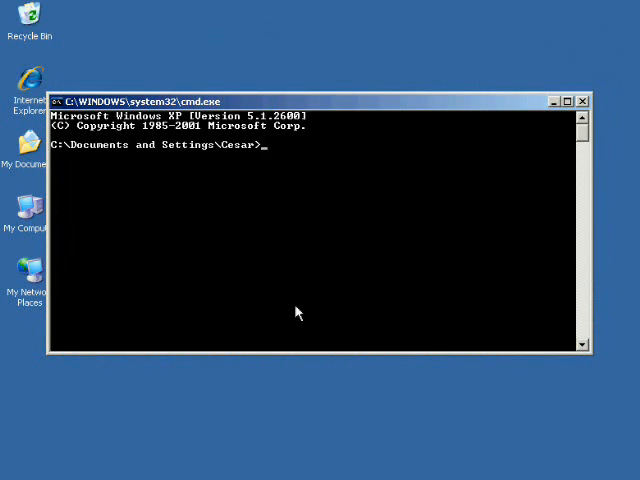
Step: Run php -v from the home folder, now reporting PHP 4.4.0 and Zend Engine v1.3.0
{"action": "type", "text": "php"}
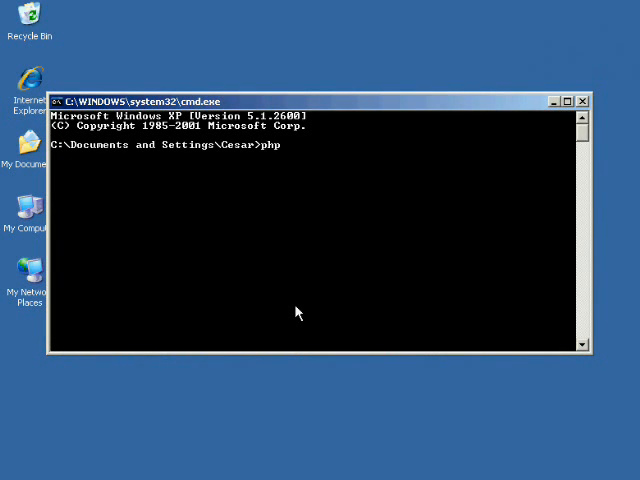
{"action": "key", "text": "Return"}
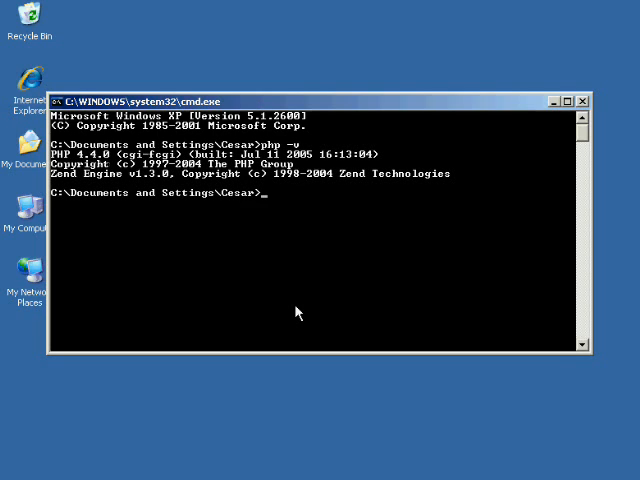
{"action": "mouse_move", "coordinate": [78, 170]}
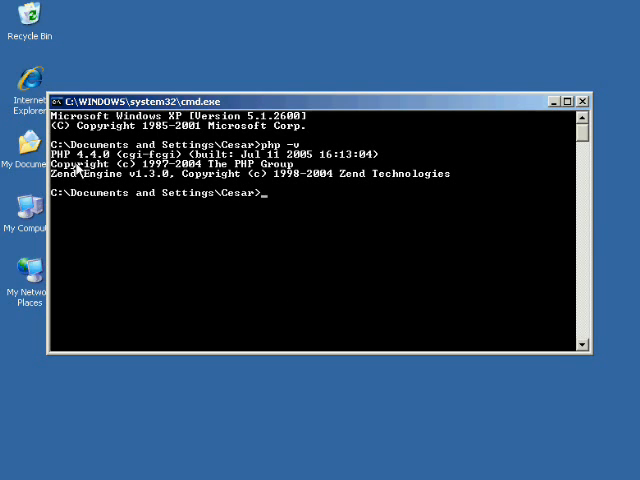
{"action": "mouse_move", "coordinate": [224, 212]}
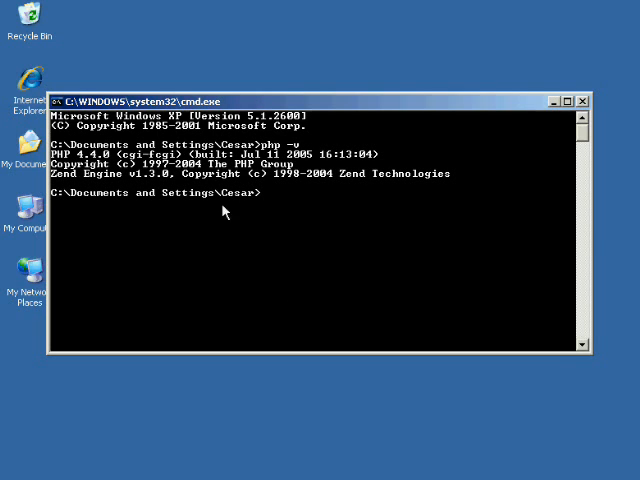
{"action": "type", "text": "mysql"}
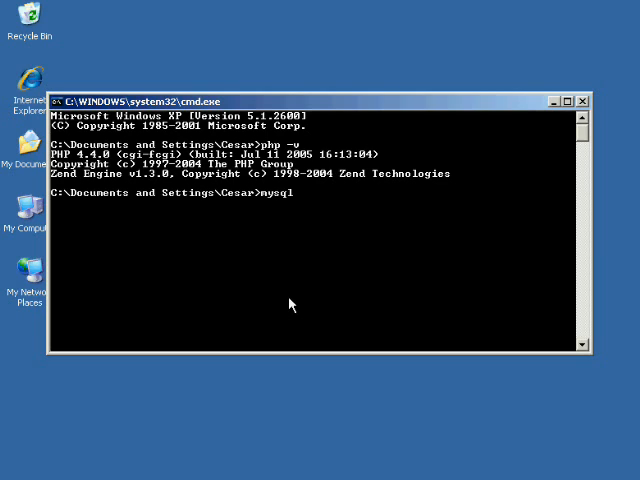
{"action": "type", "text": "-demo"}
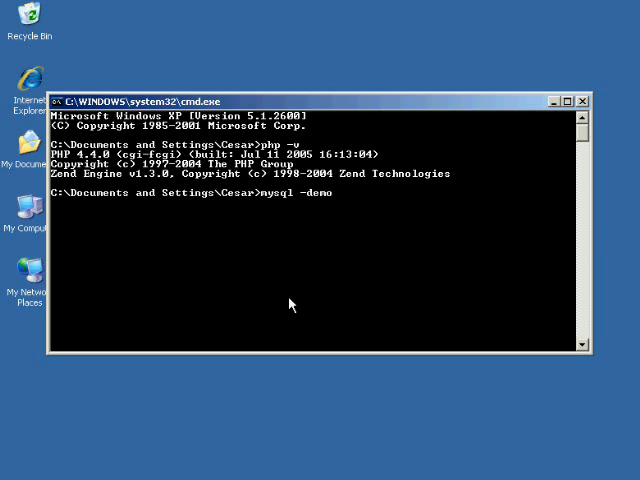
{"action": "type", "text": "u"}
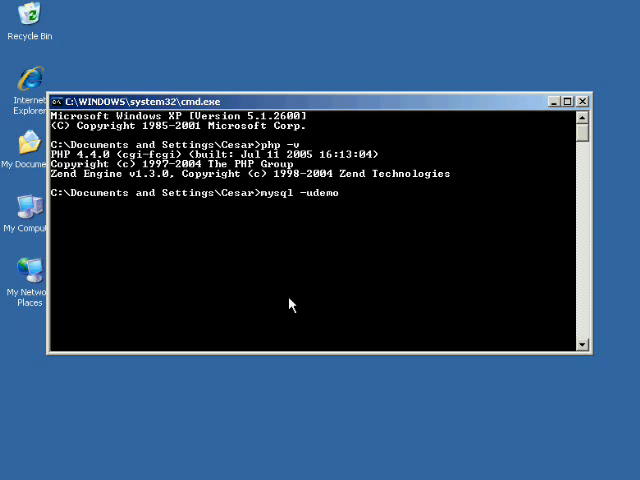
{"action": "type", "text": "-ppassw"}
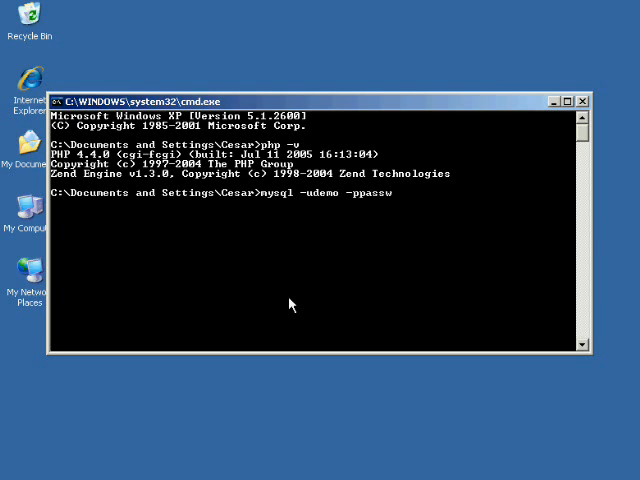
{"action": "key", "text": "Return"}
{"action": "type", "text": "\\s"}
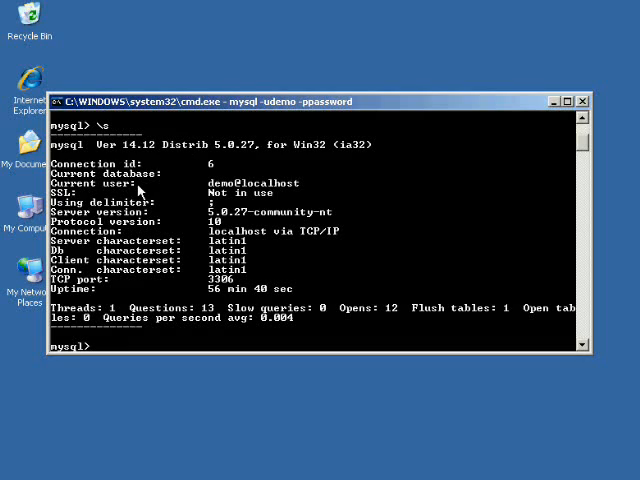
{"action": "mouse_move", "coordinate": [264, 204]}
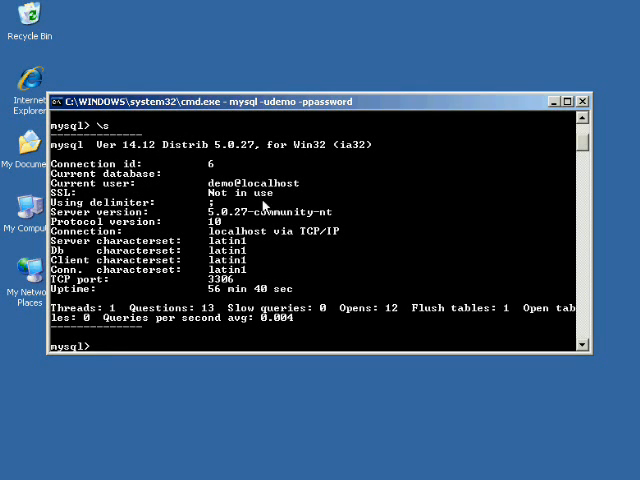
{"action": "type", "text": "exit"}
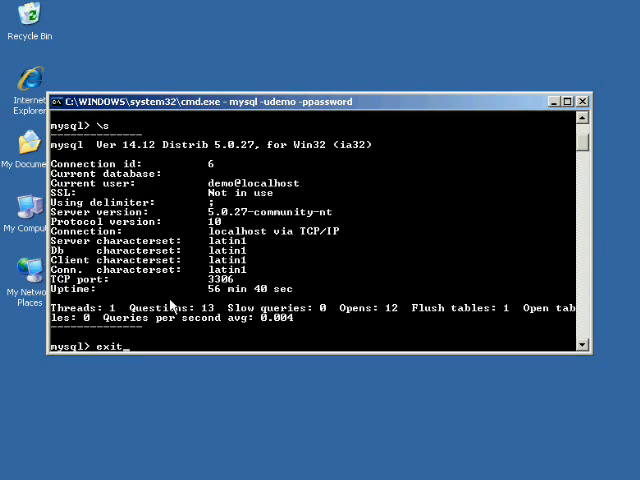
{"action": "key", "text": "Return"}
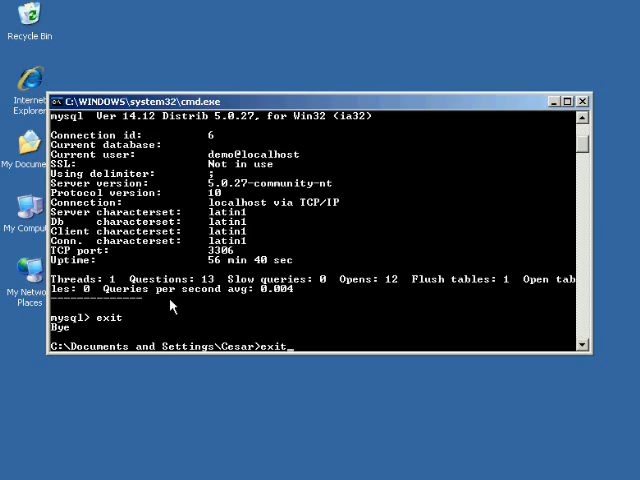